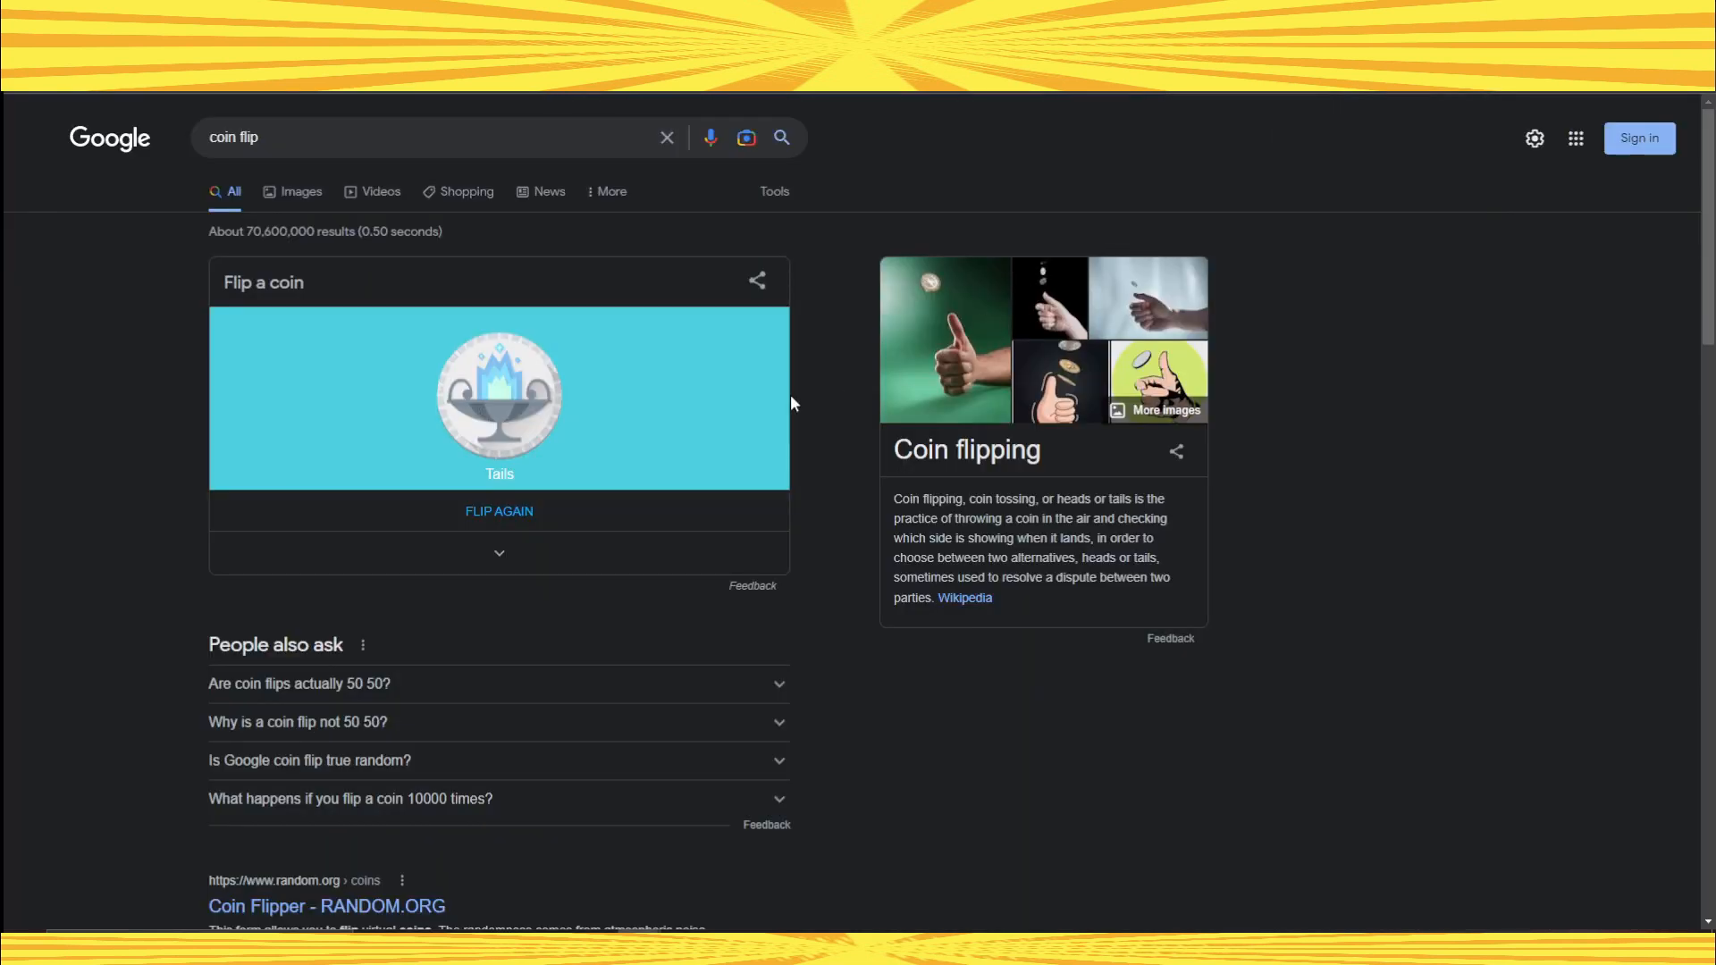
pyautogui.moveTo(577, 494)
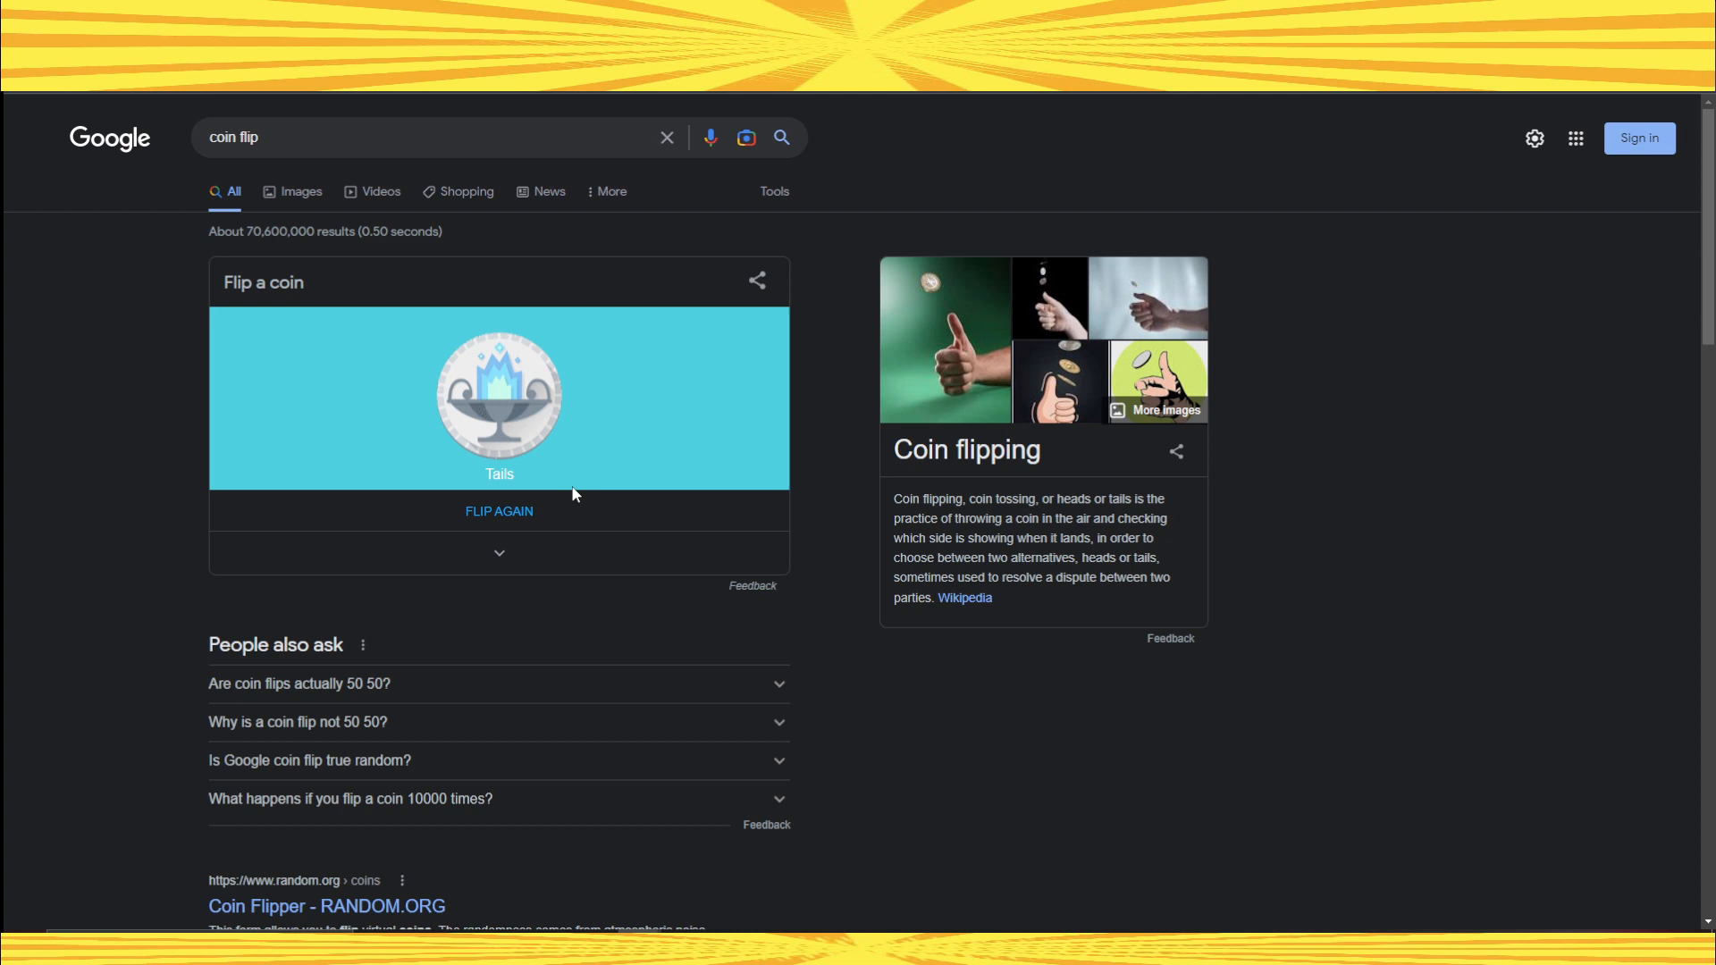
pyautogui.moveTo(533, 518)
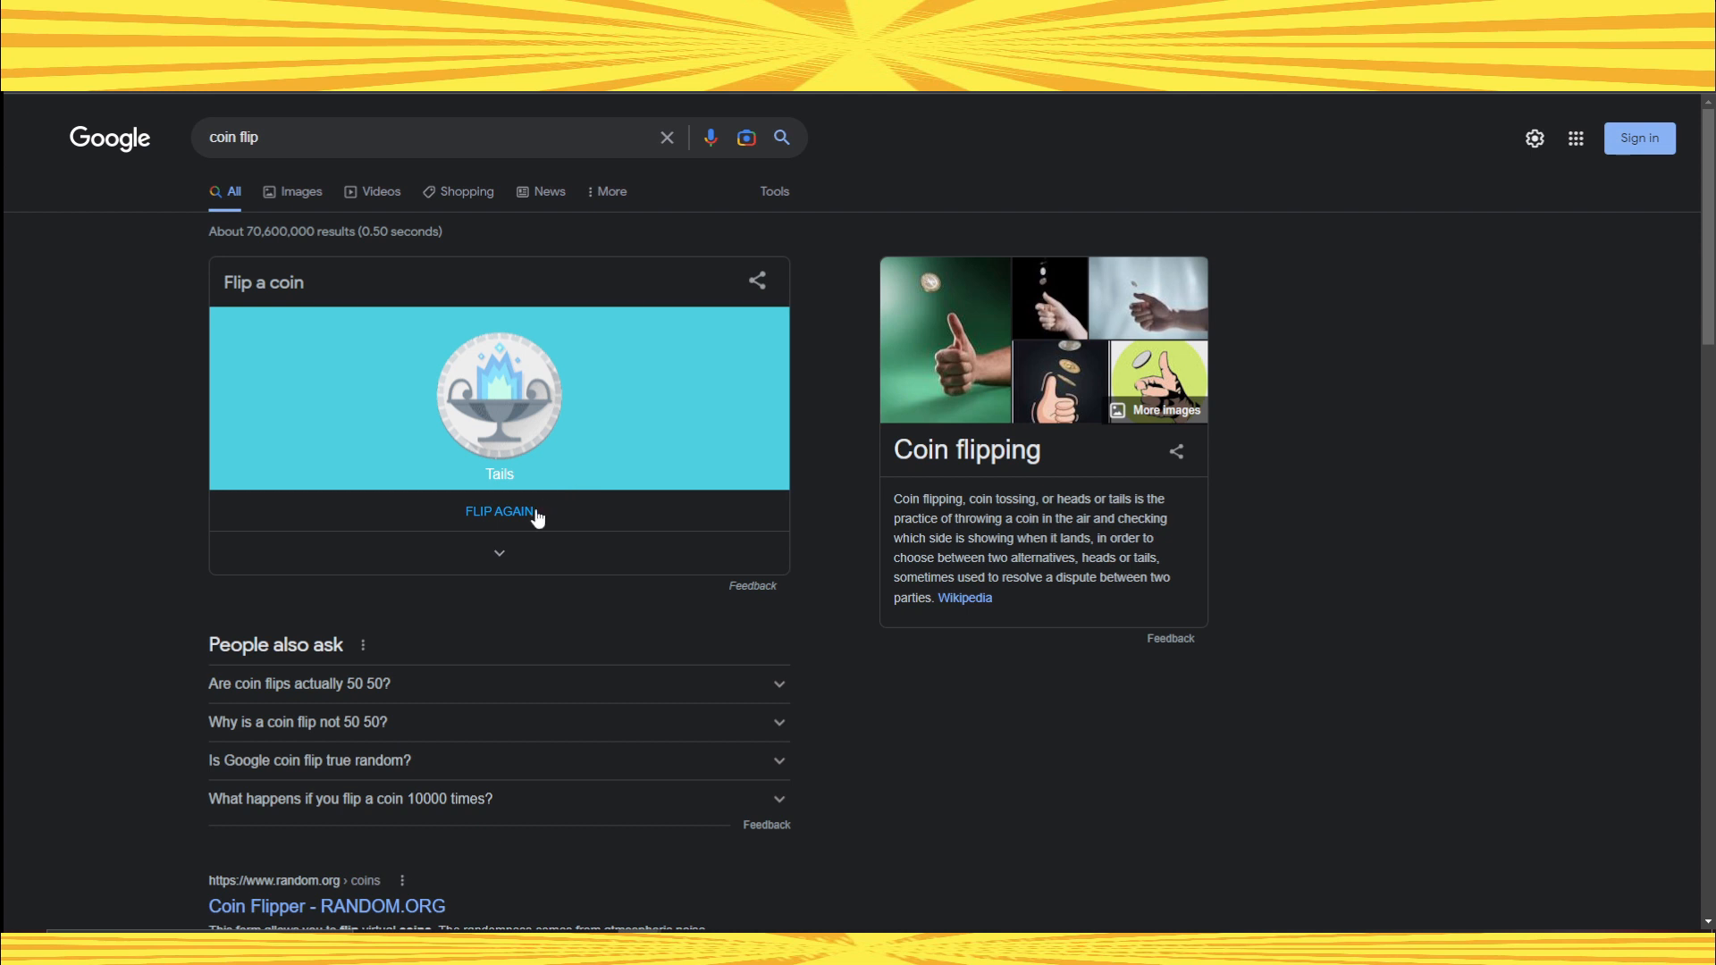
# - Flip the virtual coin once more with FLIP AGAIN
pyautogui.click(499, 511)
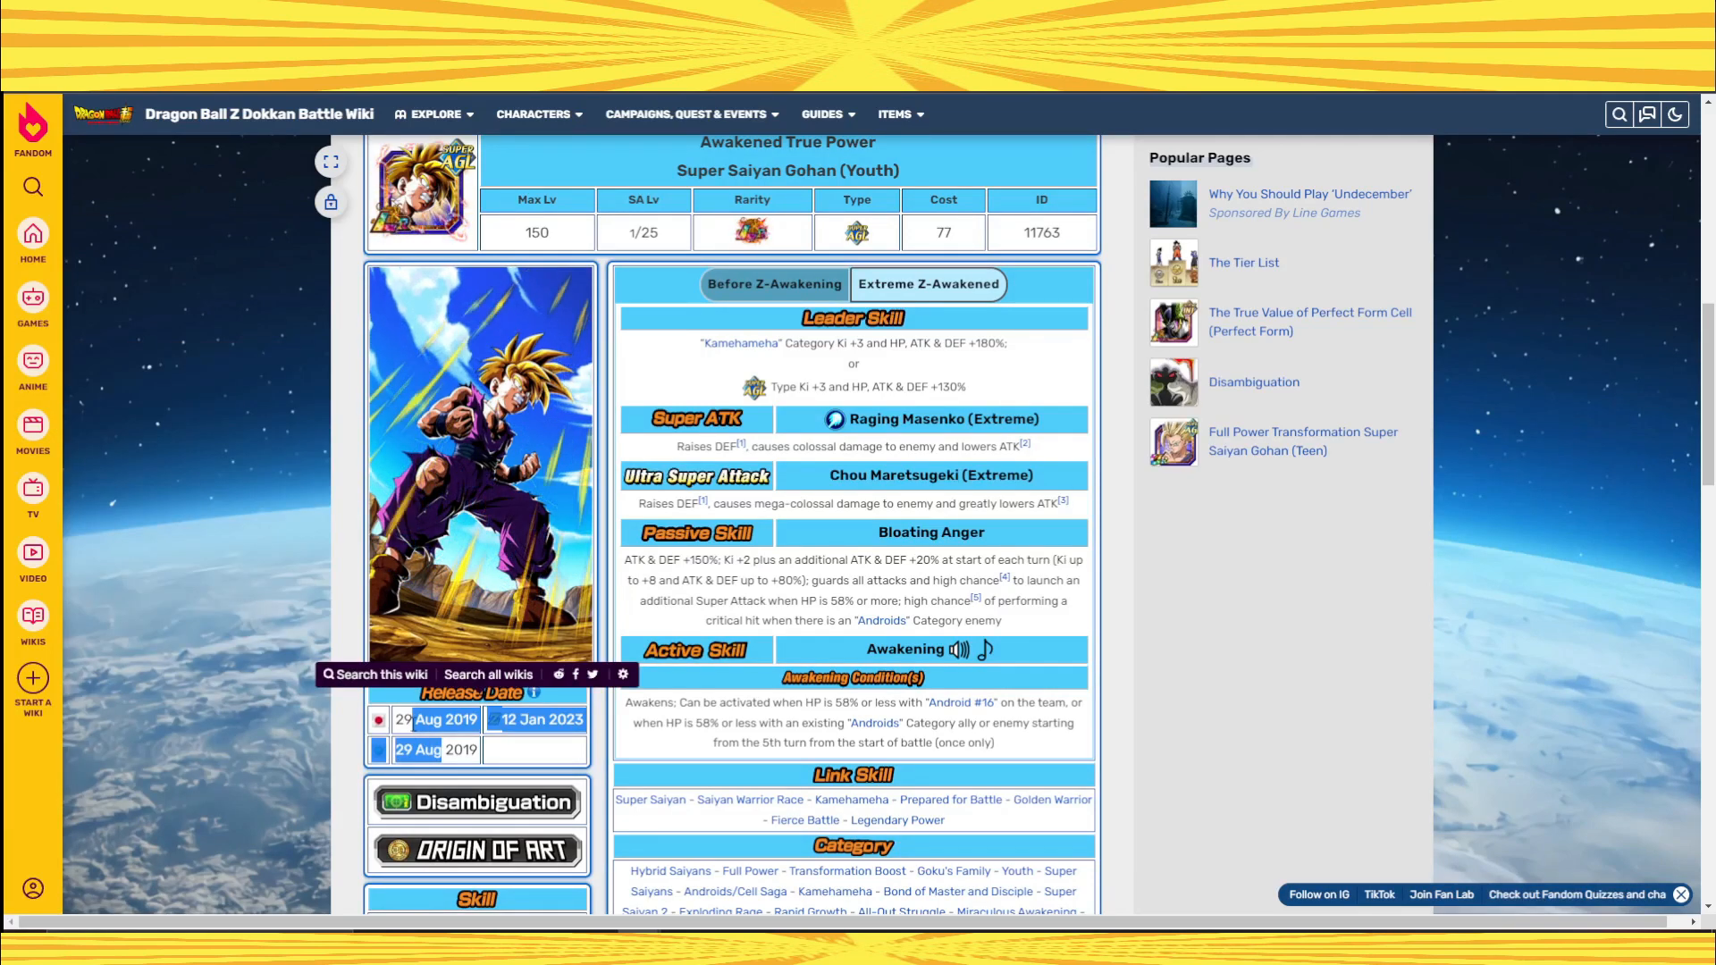
pyautogui.moveTo(538, 756)
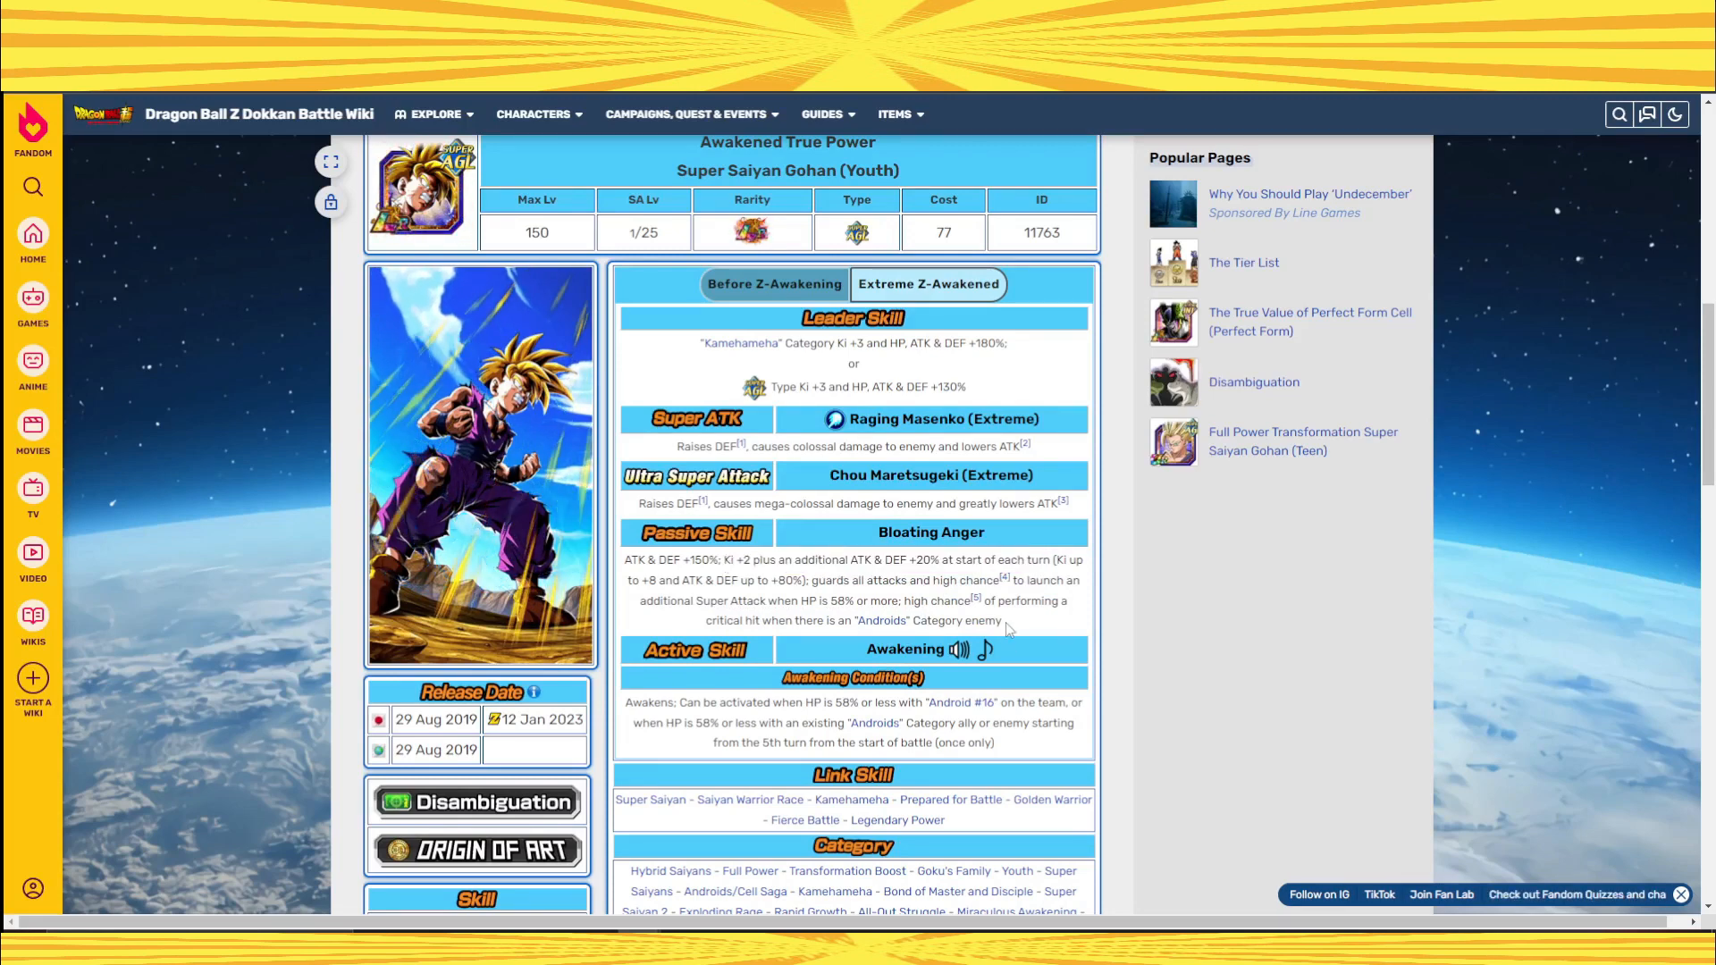
# - Highlight the passive skill description on the Super Saiyan Gohan (Youth) card page
pyautogui.moveTo(902, 601); pyautogui.dragTo(1001, 620)
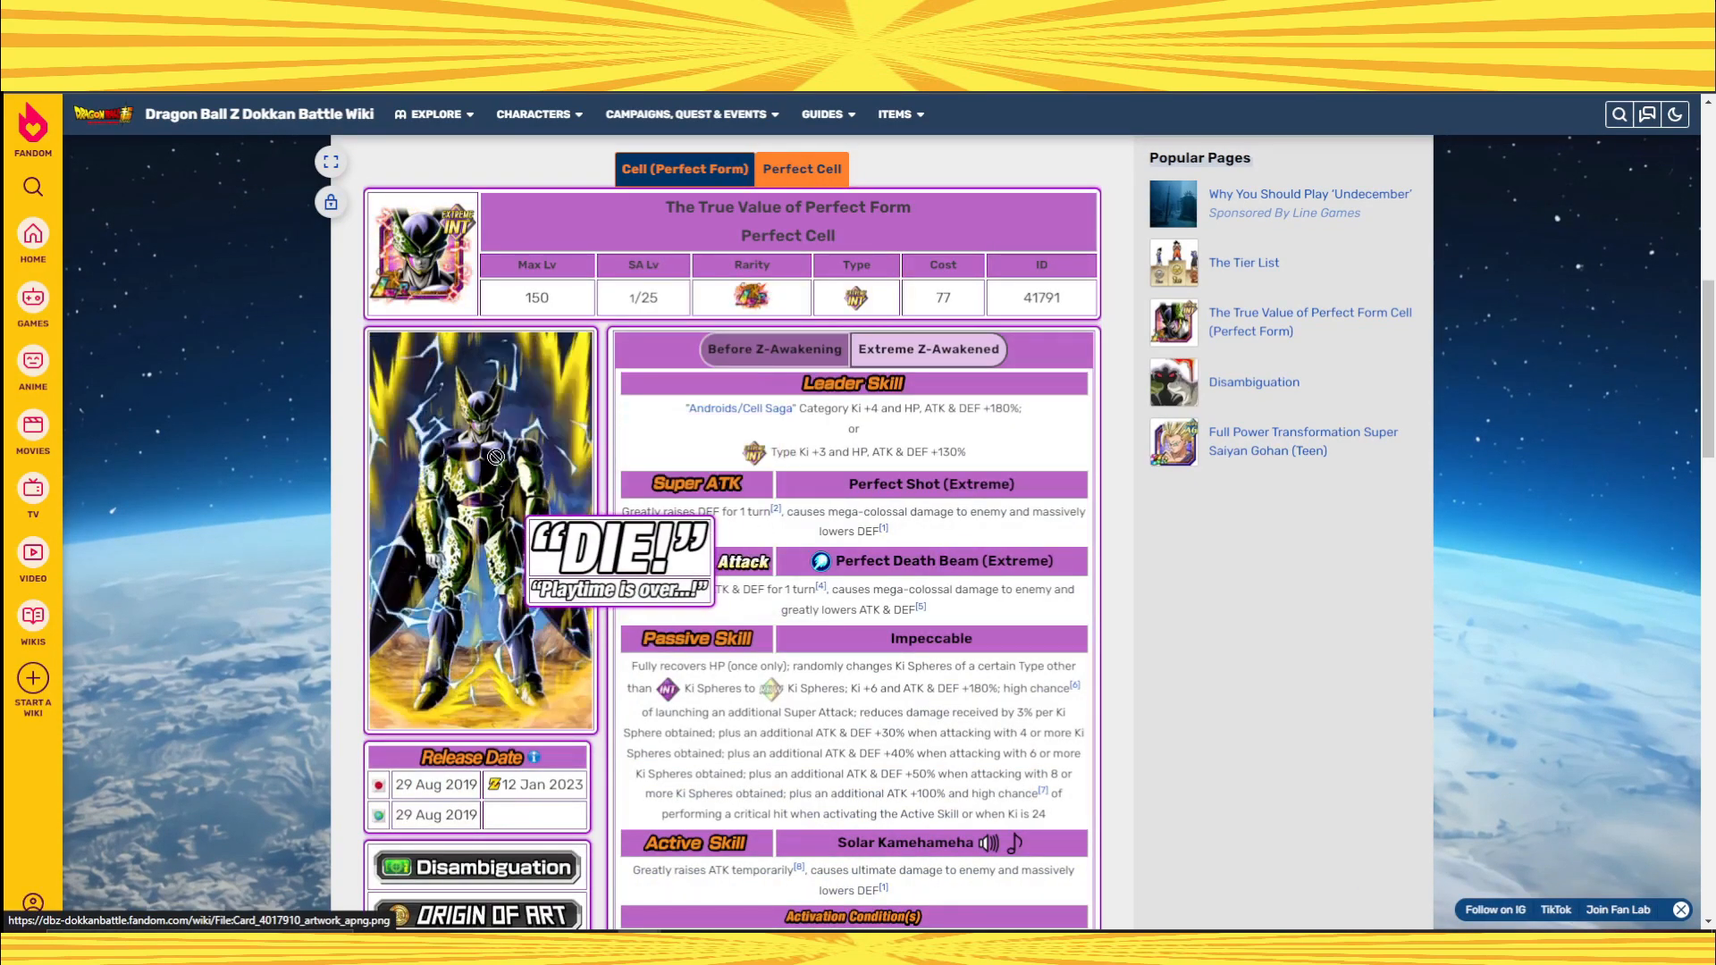
# - Compare Gohan's Super Saiyan 2 form details with the Cell (Perfect Form) card page
pyautogui.click(685, 169)
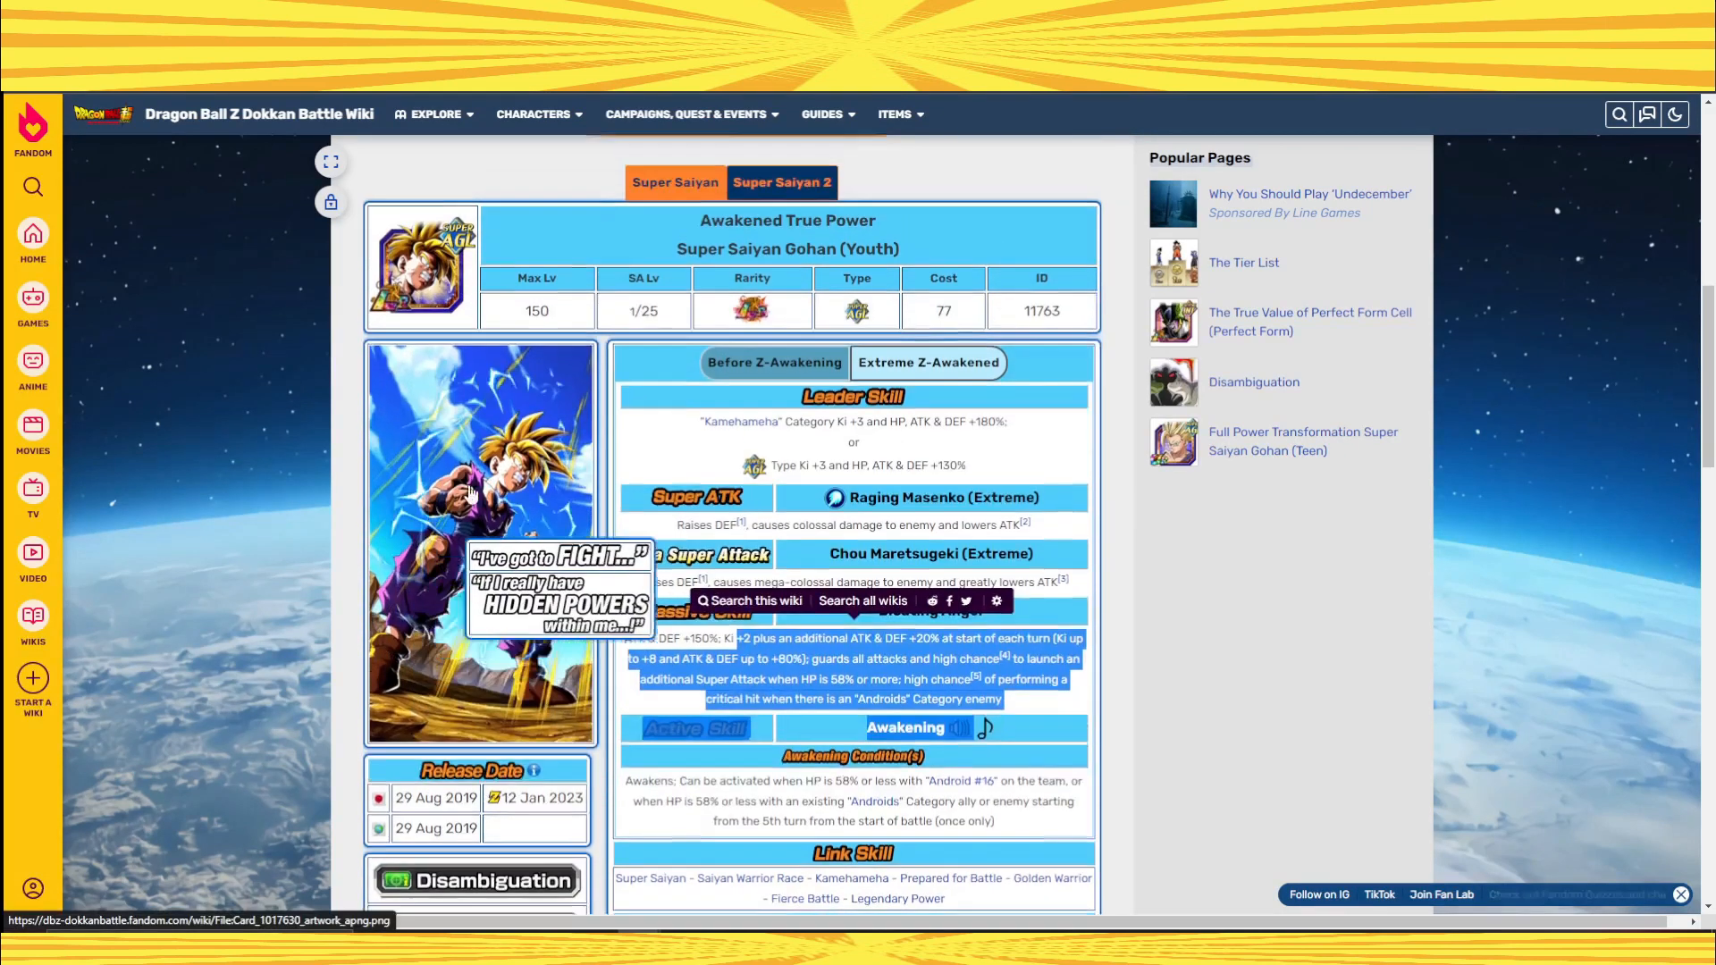
pyautogui.click(782, 183)
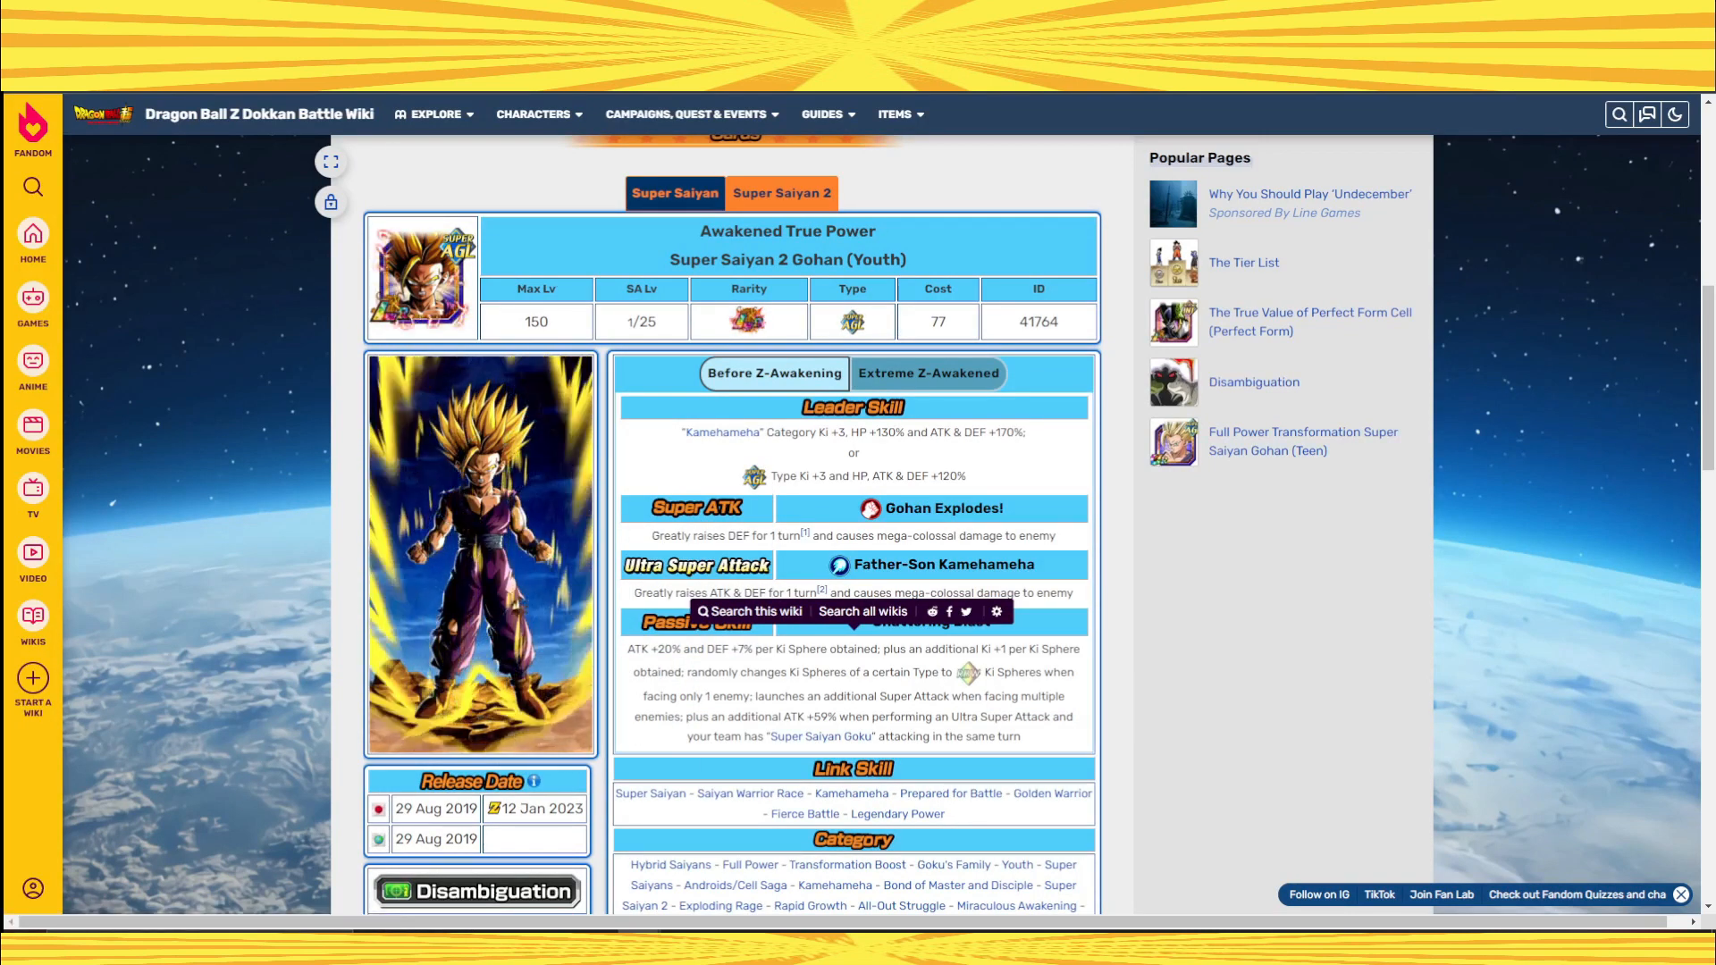
pyautogui.click(1310, 322)
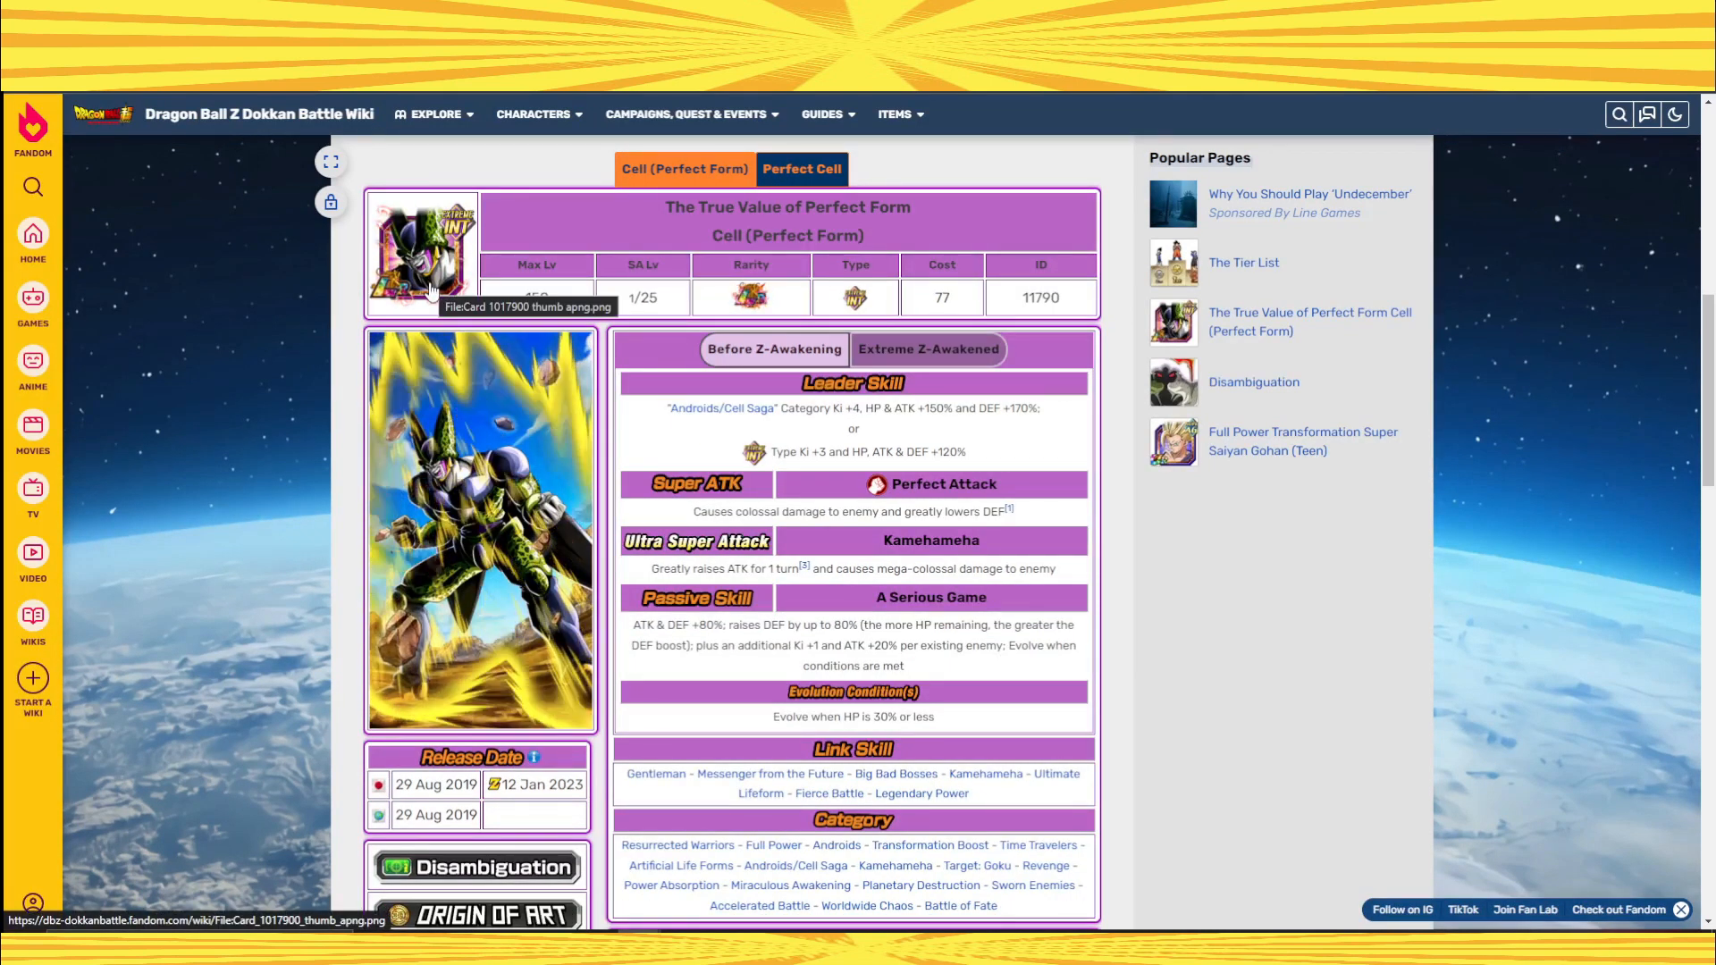